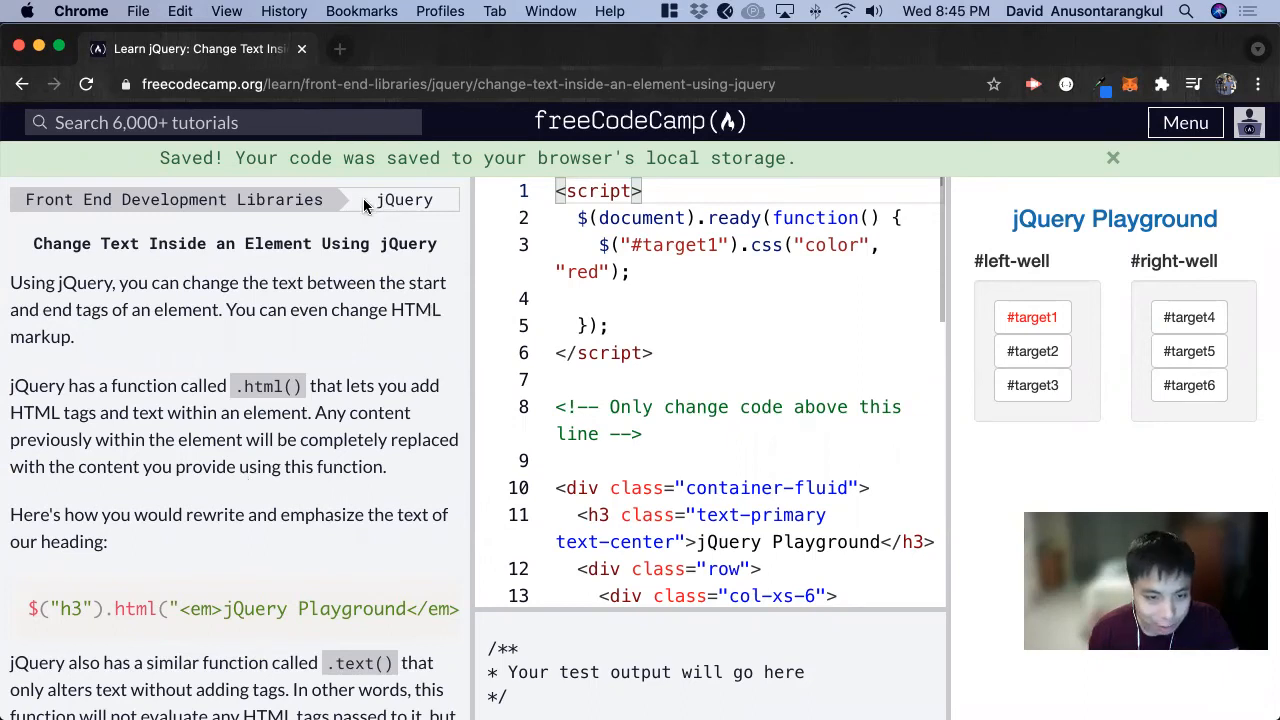
pyautogui.moveTo(325, 312)
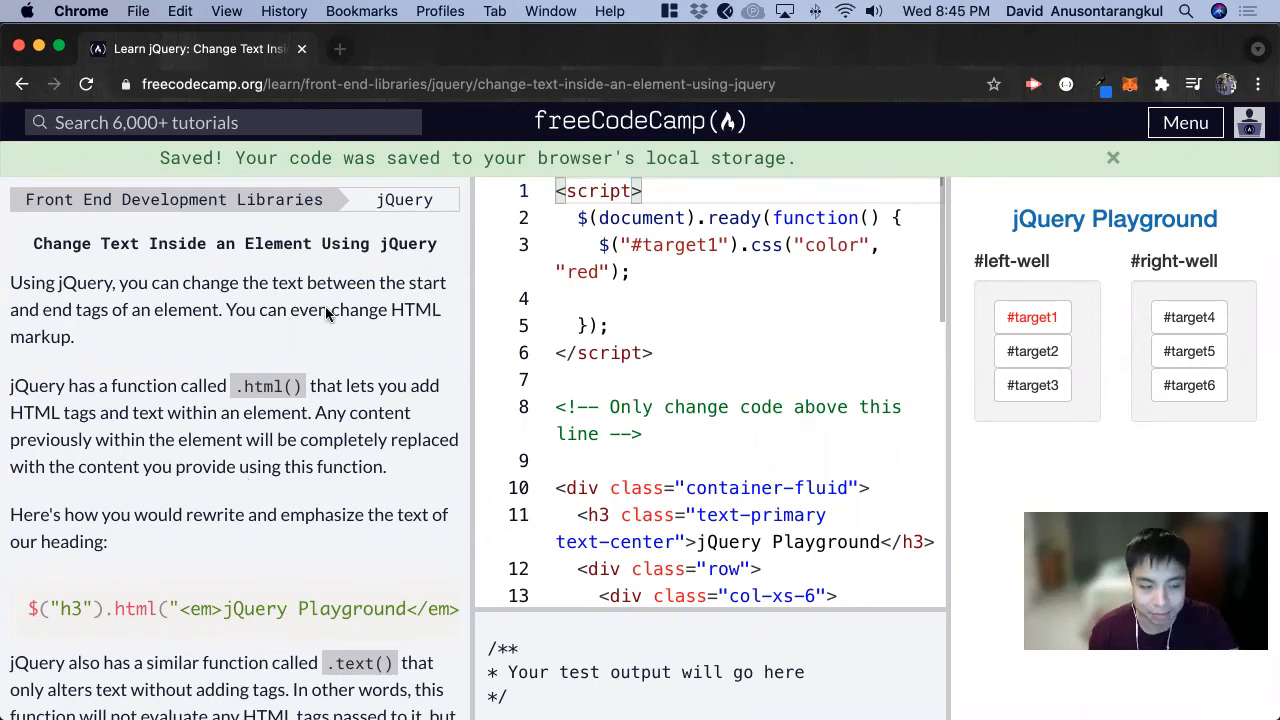
pyautogui.moveTo(147, 255)
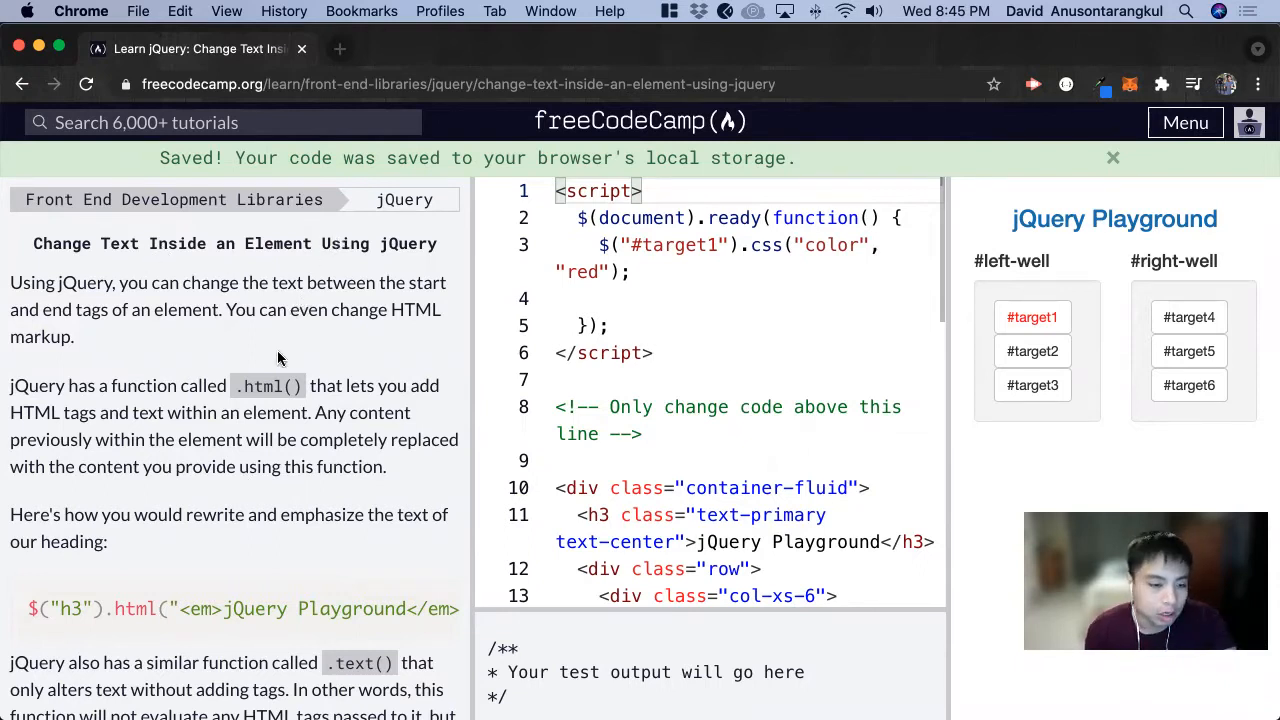
# Step: Read through the lesson, highlighting the .html() function and the example em tag
pyautogui.doubleClick(263, 385)
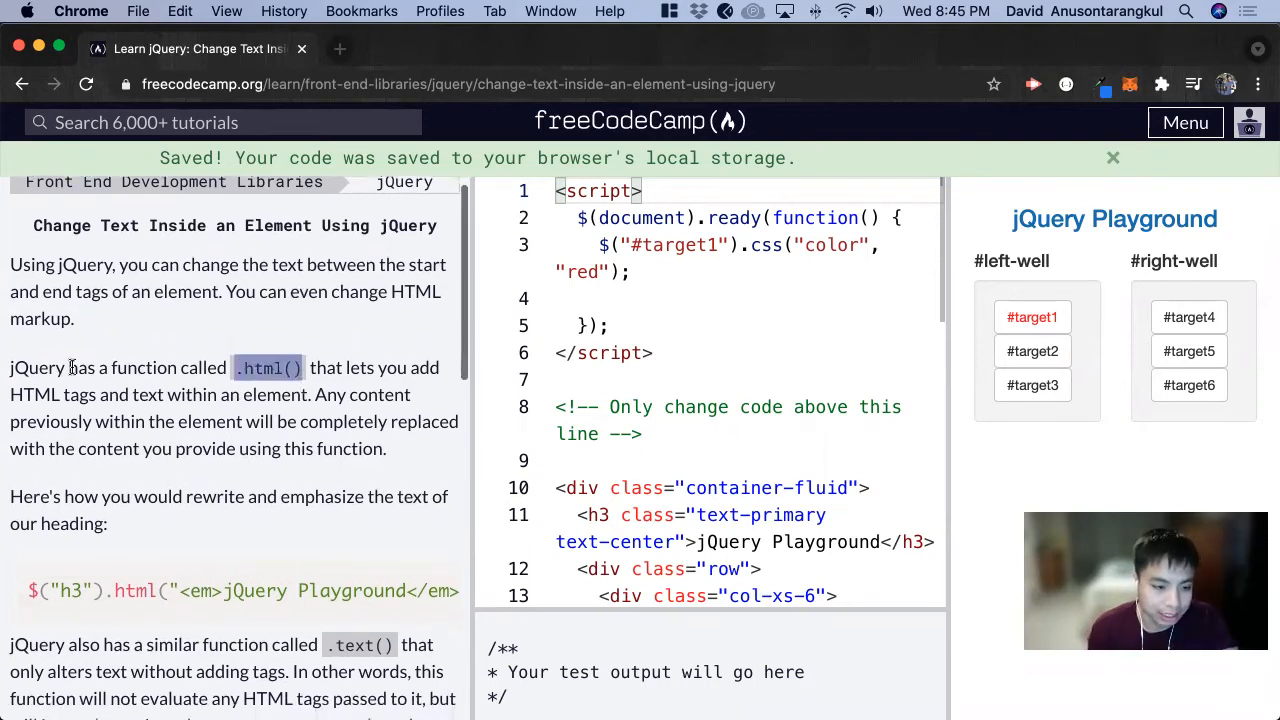
pyautogui.moveTo(224, 400)
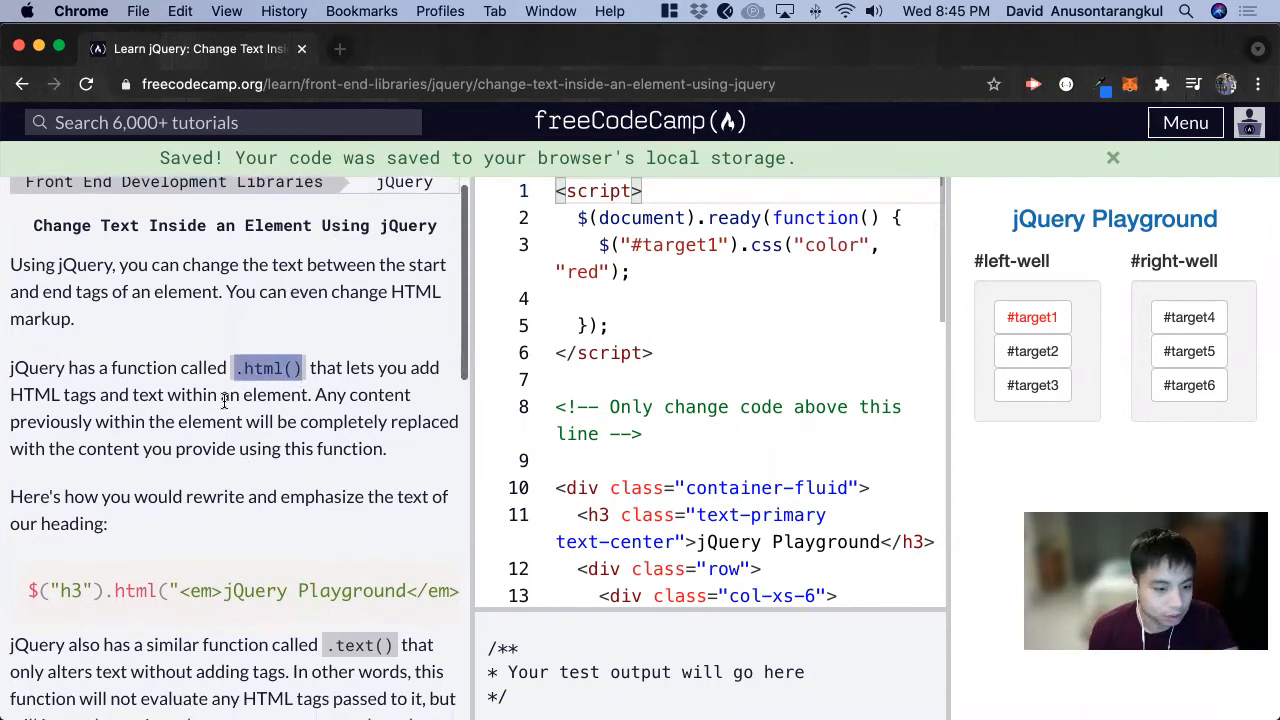
pyautogui.scroll(-3)
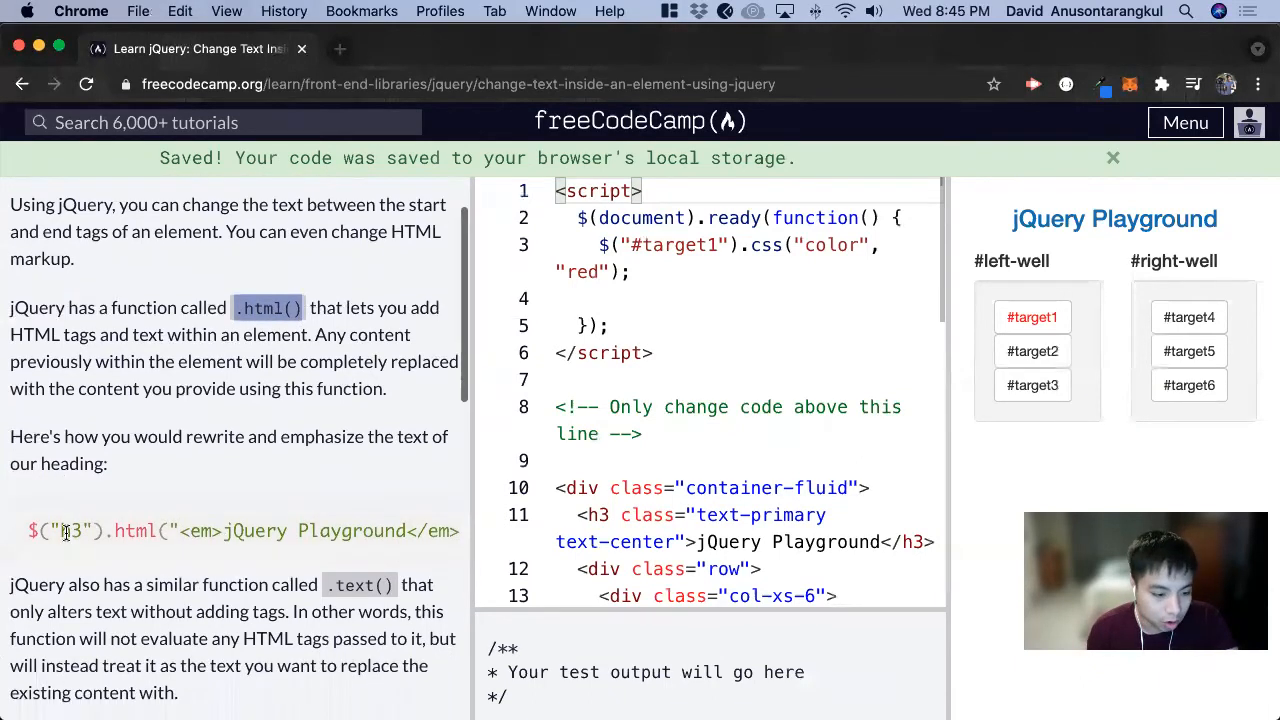
pyautogui.doubleClick(71, 531)
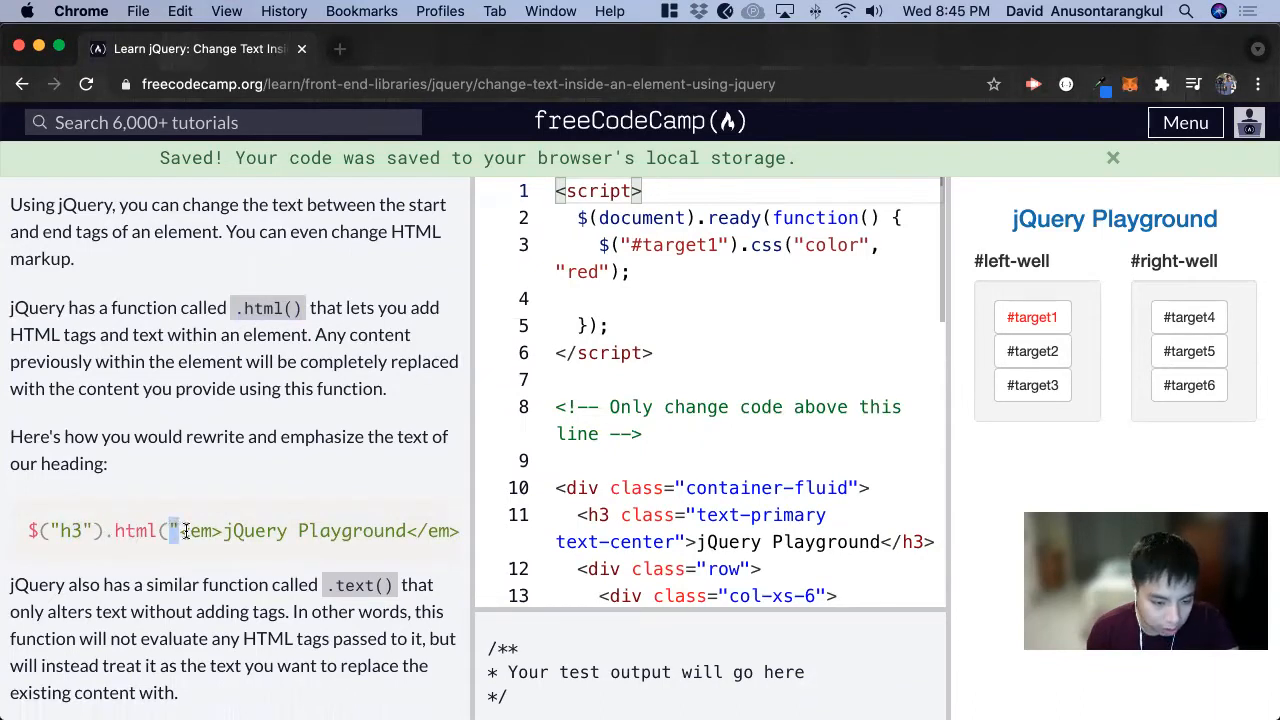
pyautogui.scroll(-3)
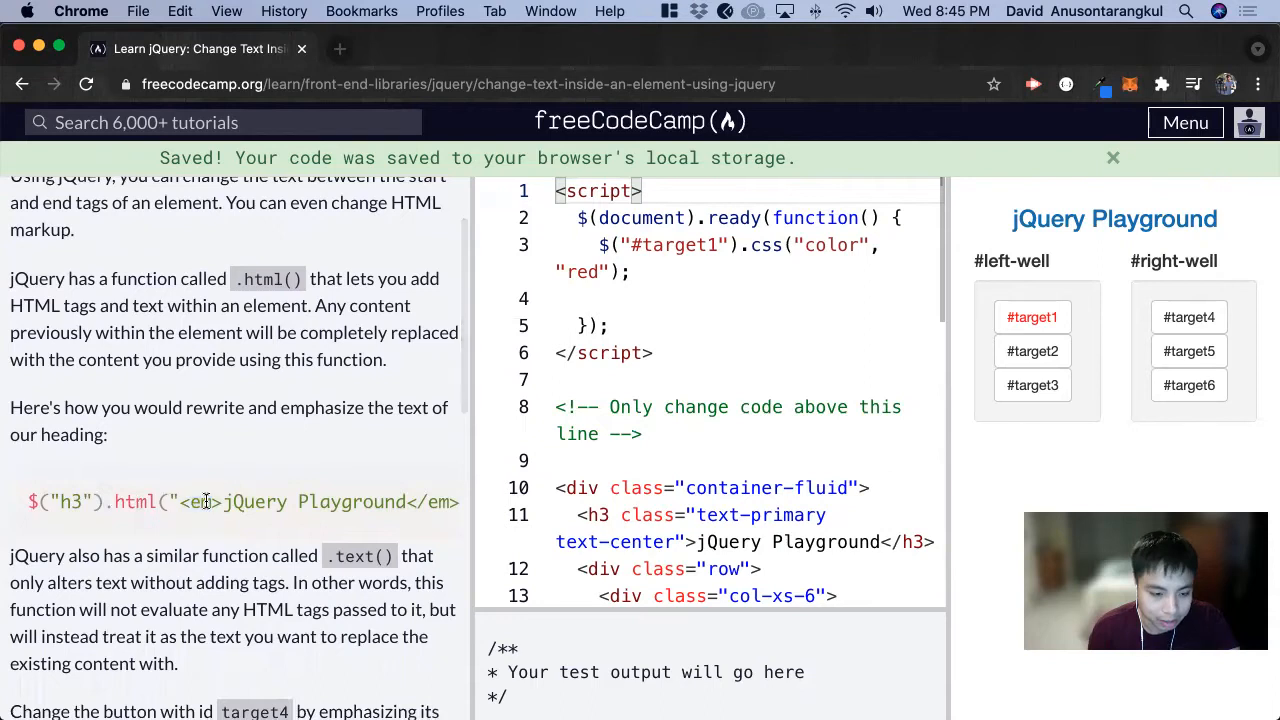
pyautogui.doubleClick(255, 502)
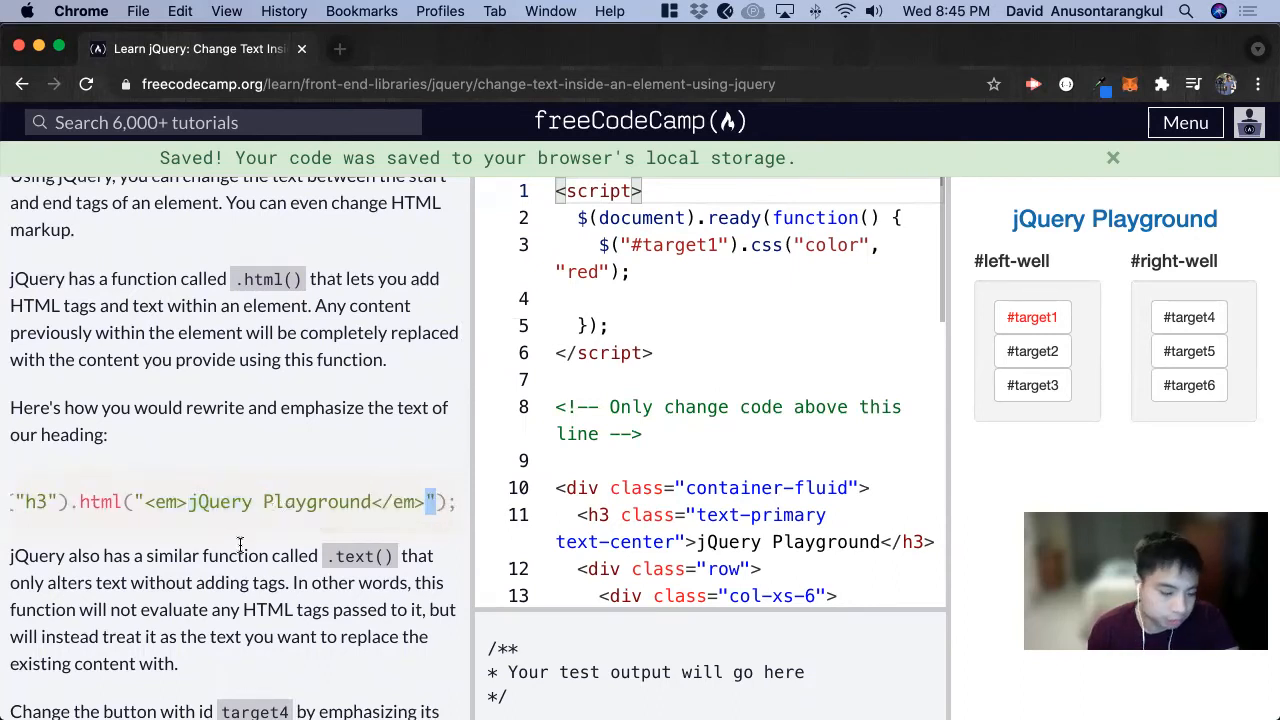
pyautogui.scroll(-3)
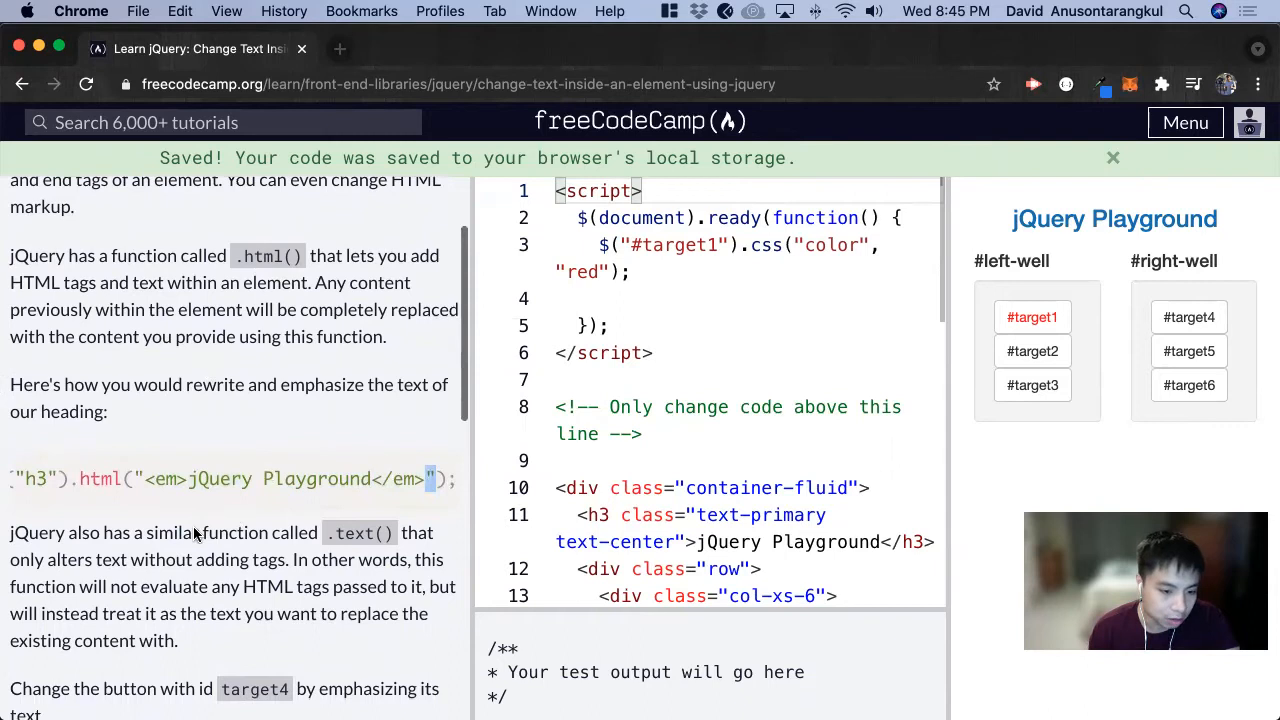
pyautogui.moveTo(340, 533)
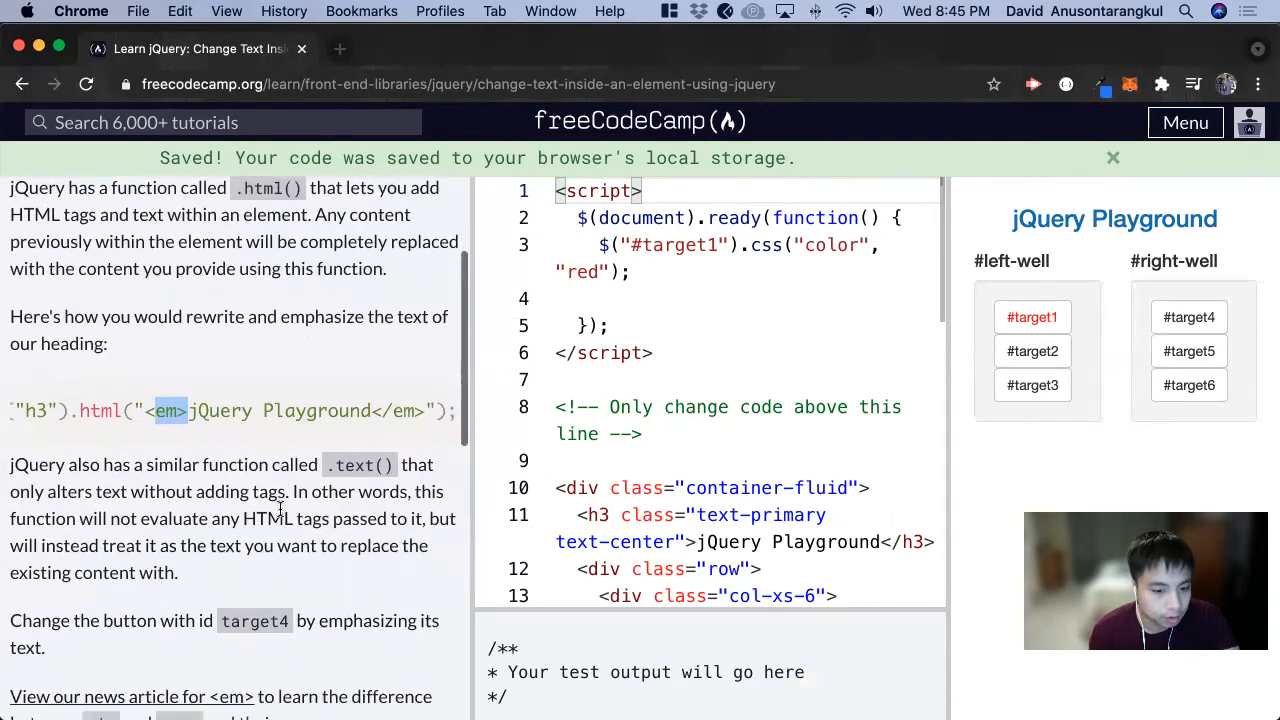
pyautogui.scroll(-3)
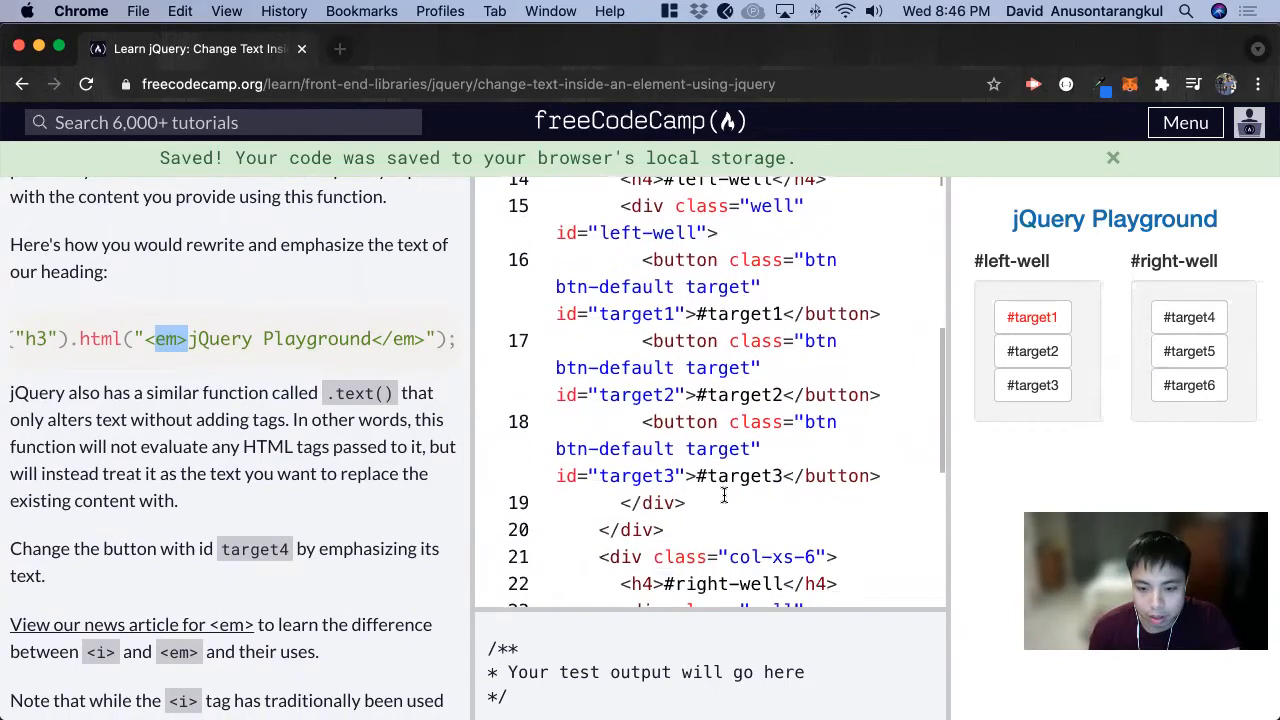
pyautogui.scroll(-3)
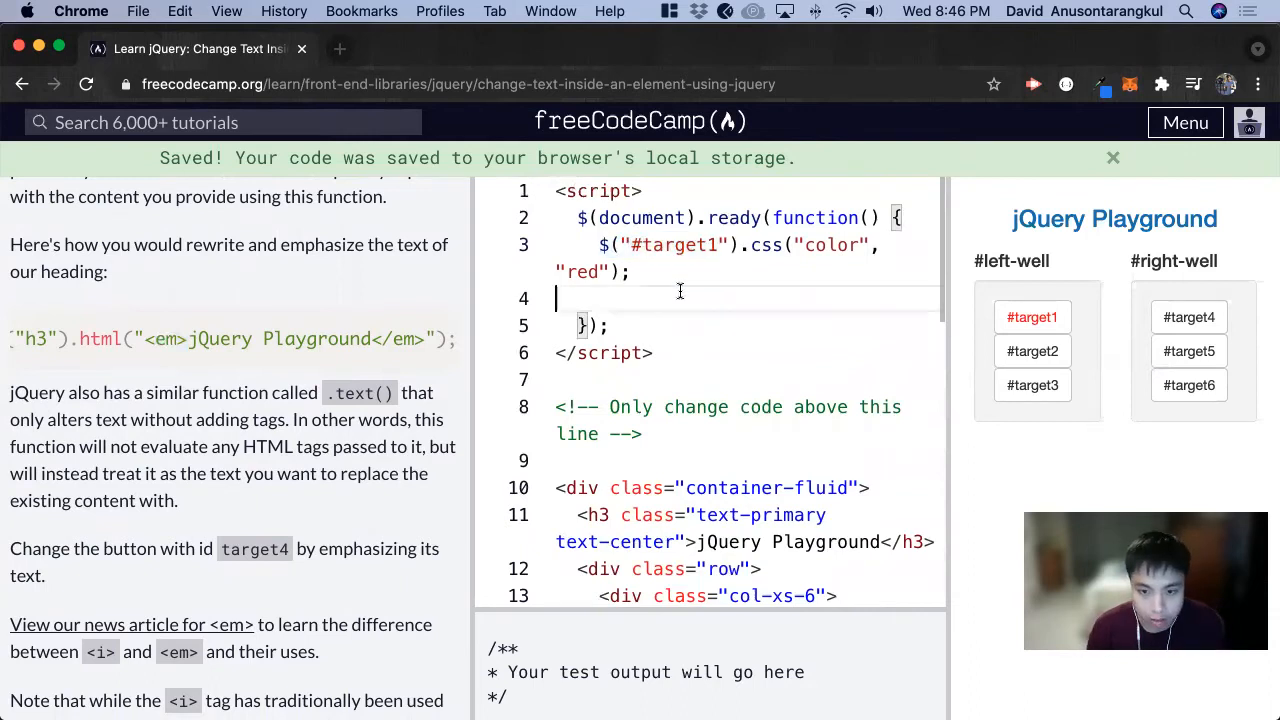
# Step: Write $("#target4").html("<em>") on line 4 and check the button markup
pyautogui.write('$("#target1")')
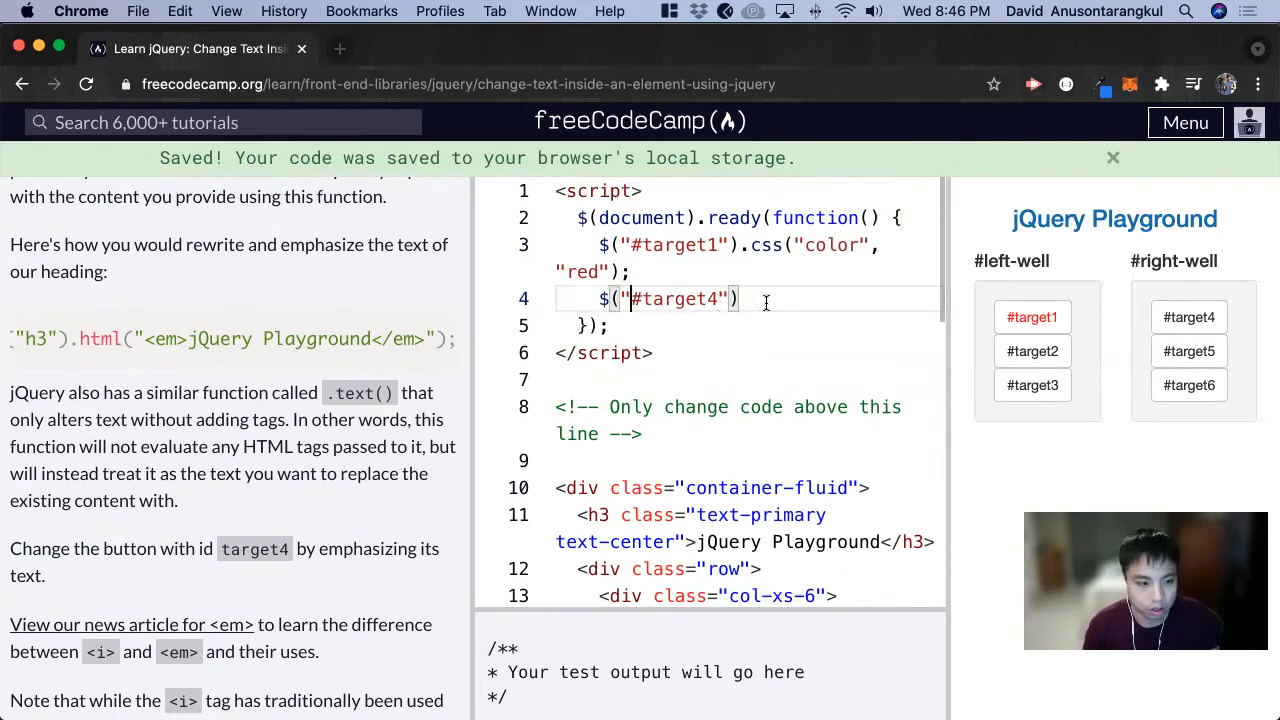
pyautogui.write('.html')
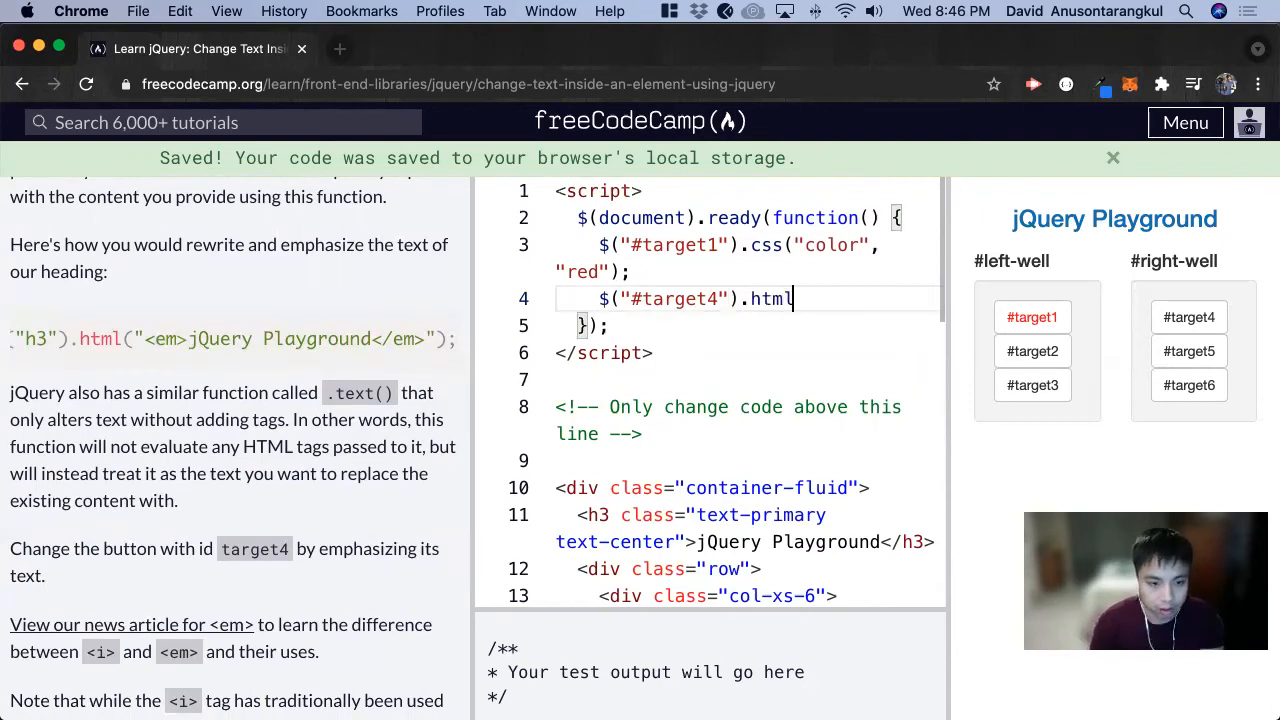
pyautogui.write('(')
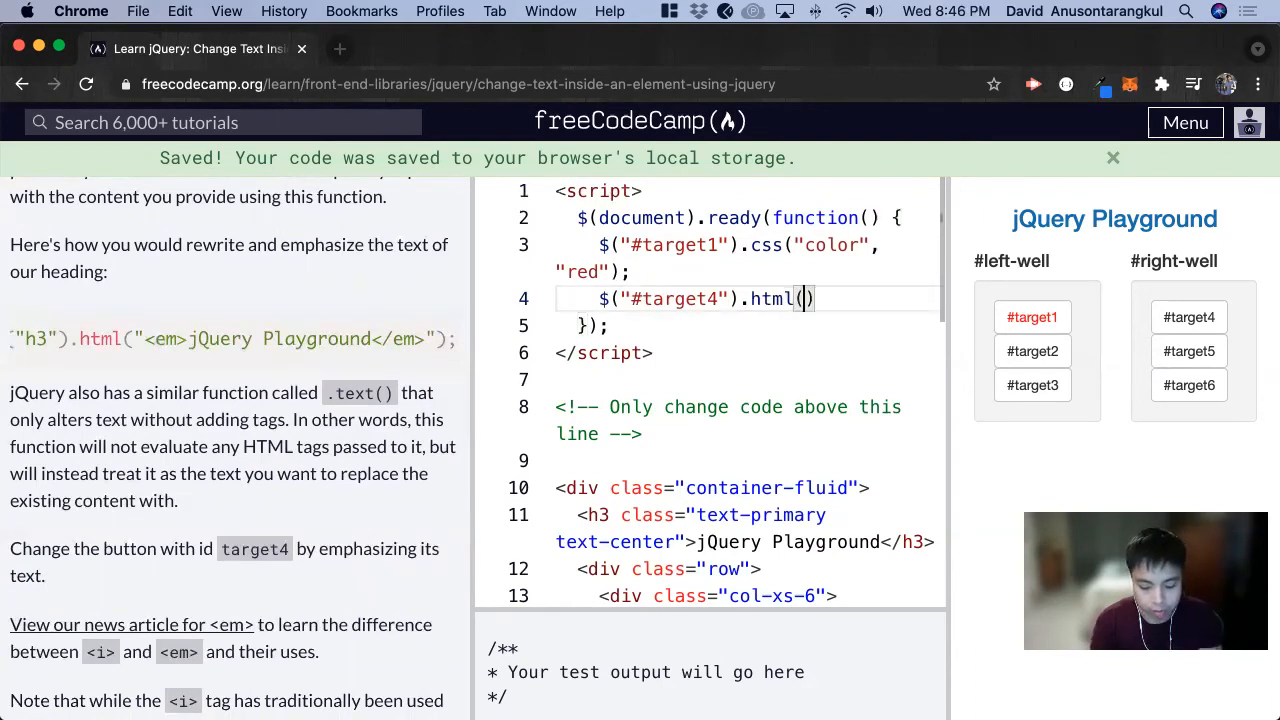
pyautogui.write('""')
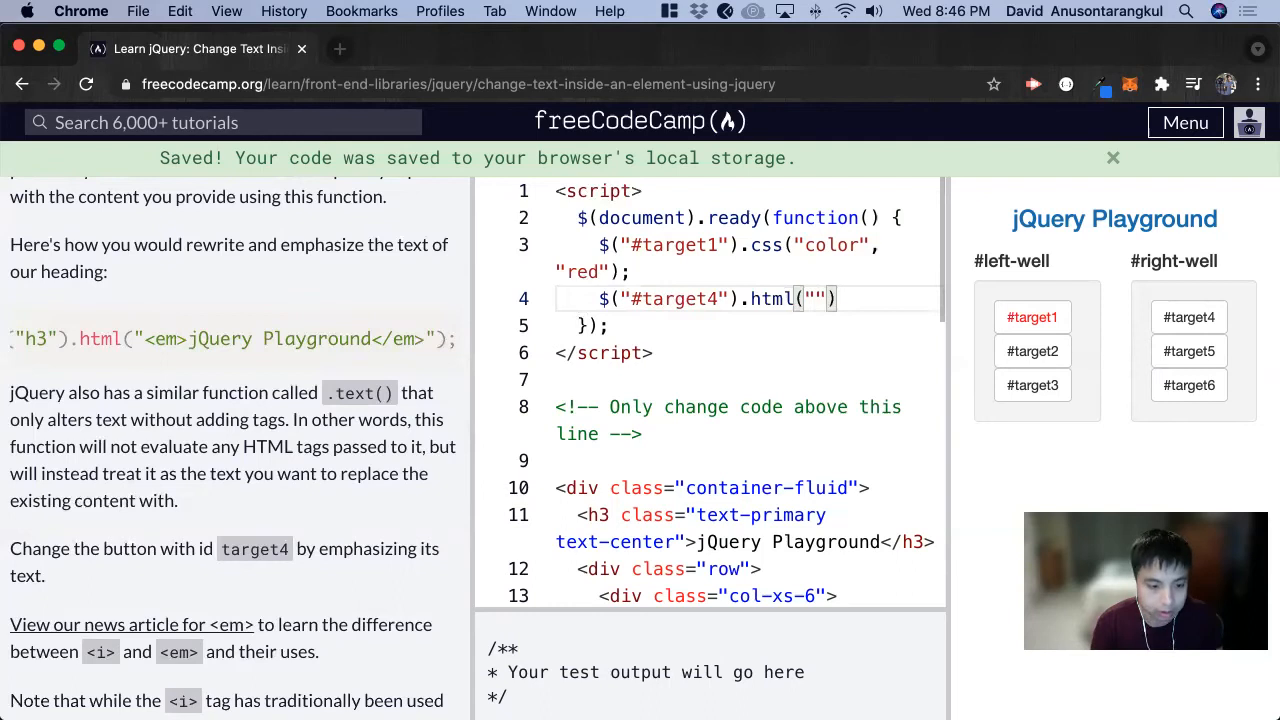
pyautogui.write('<')
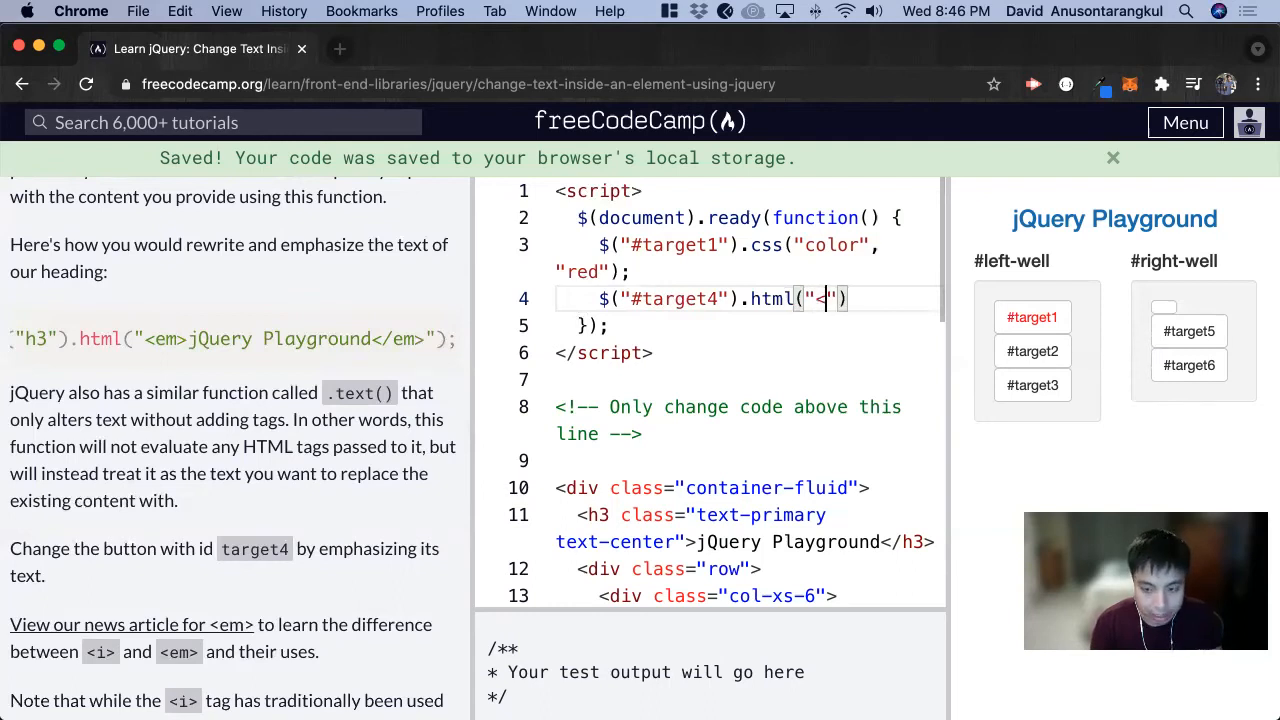
pyautogui.write('em>')
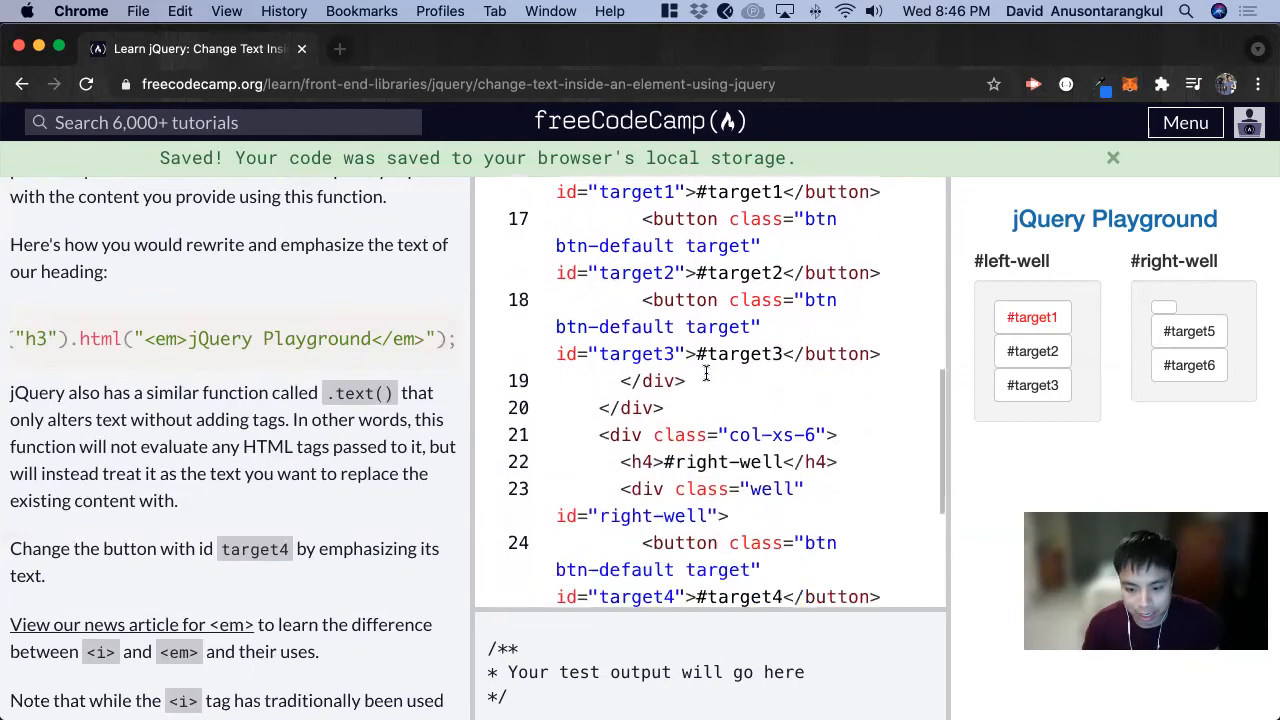
pyautogui.scroll(-3)
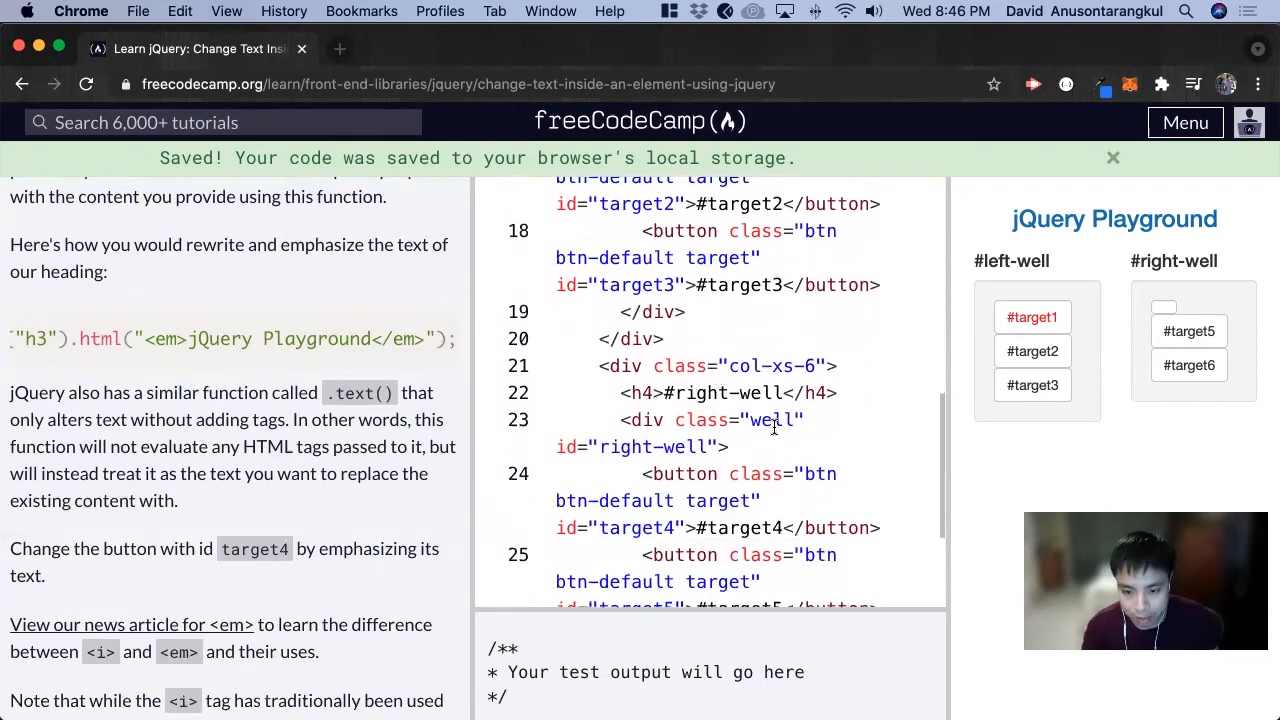
pyautogui.scroll(-3)
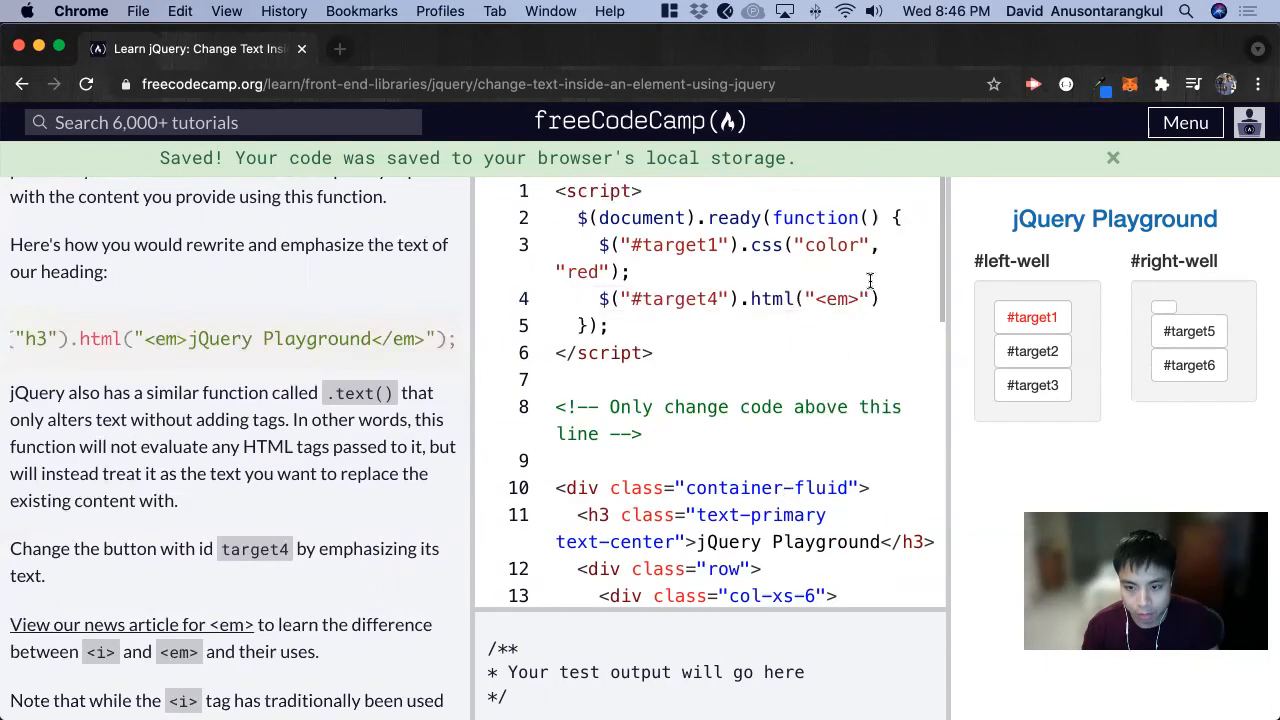
# Step: Complete the line as $("#target4").html("<em>#target4</em>") and scroll the instructions down
pyautogui.write('<em>#target4')
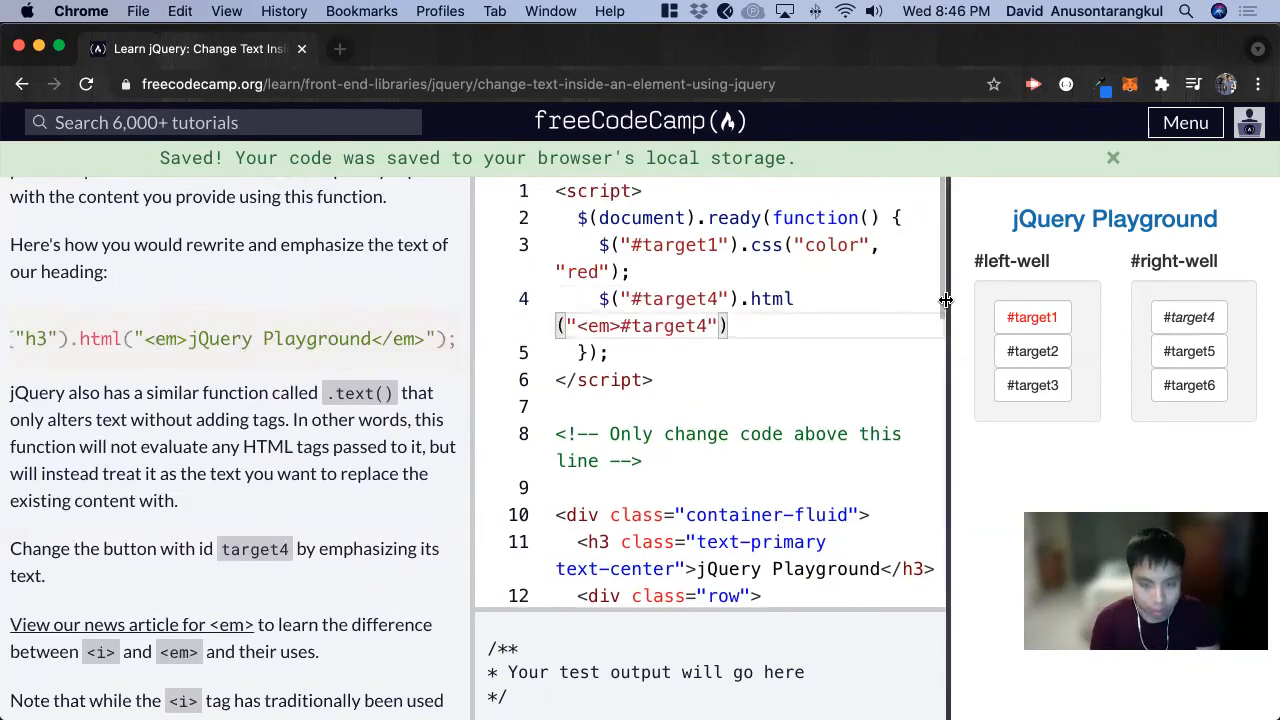
pyautogui.write('</em>')
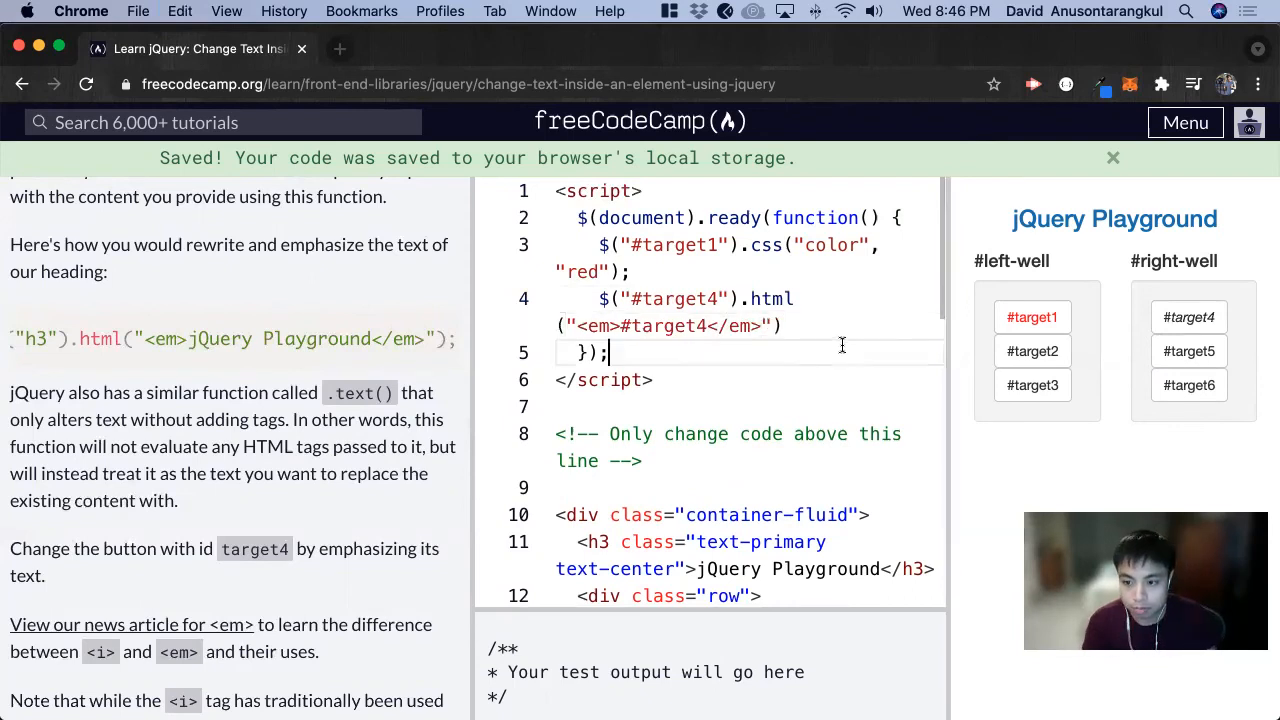
pyautogui.moveTo(1213, 338)
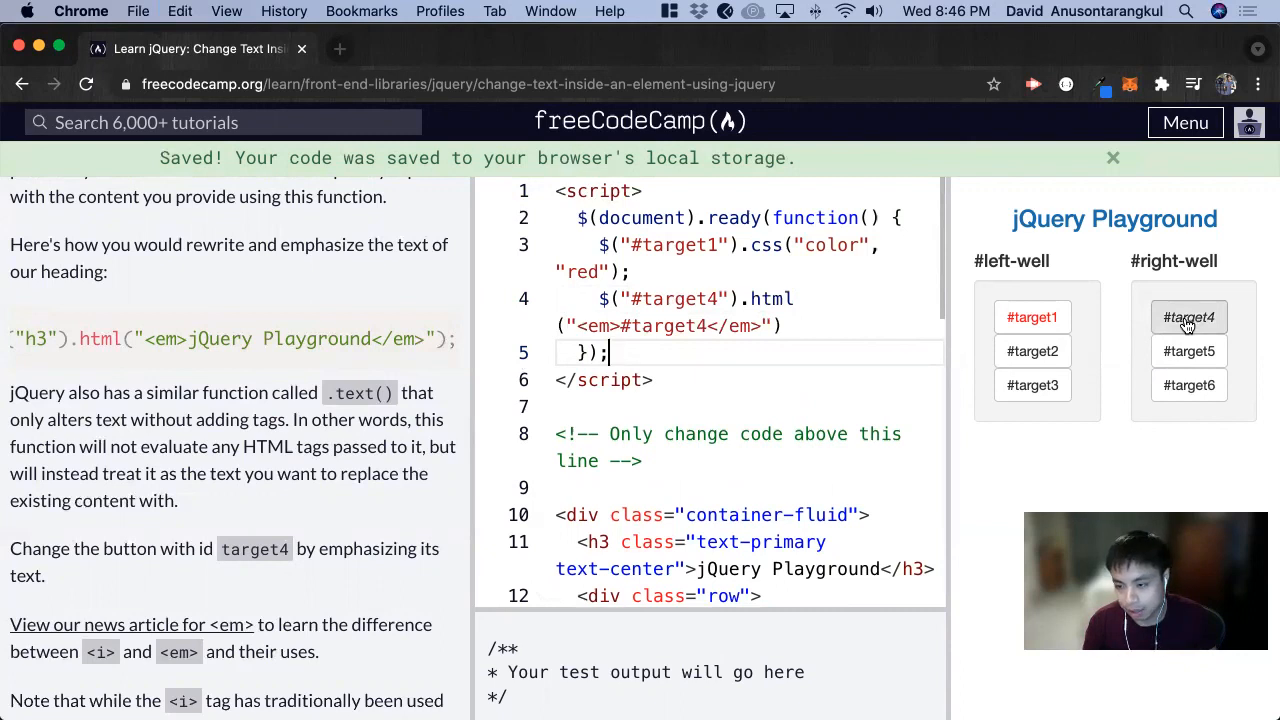
pyautogui.scroll(-3)
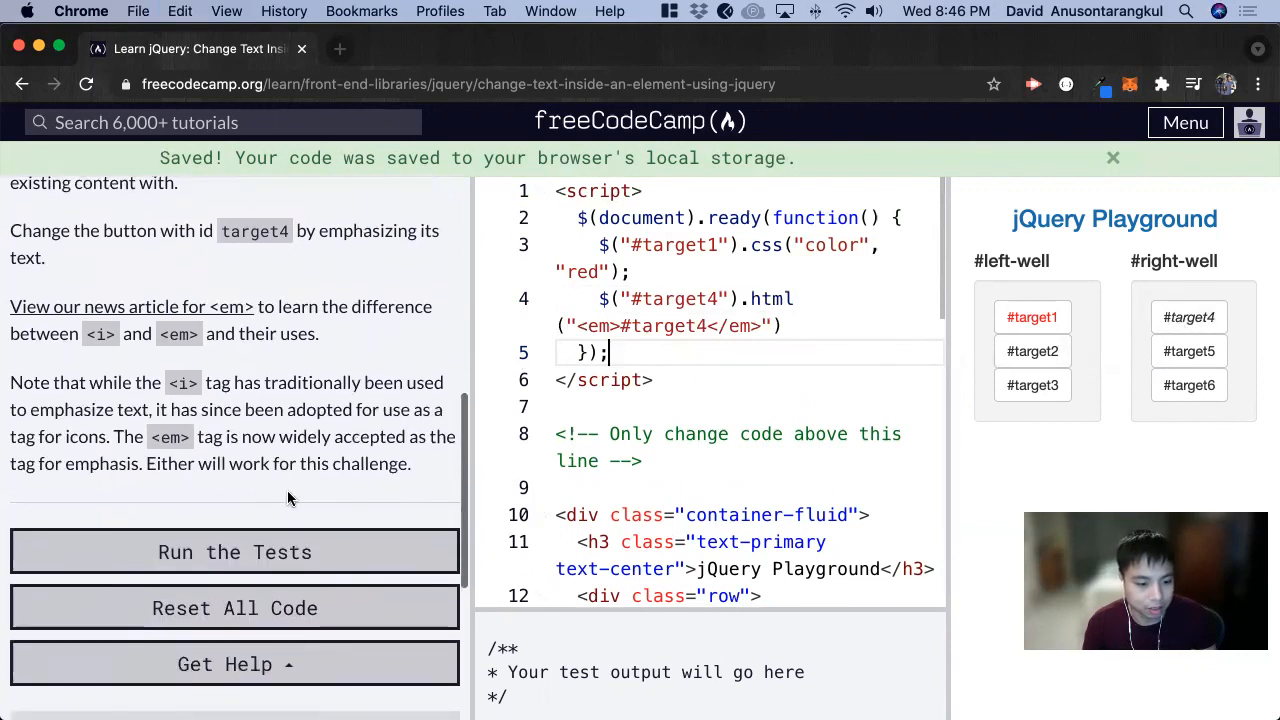